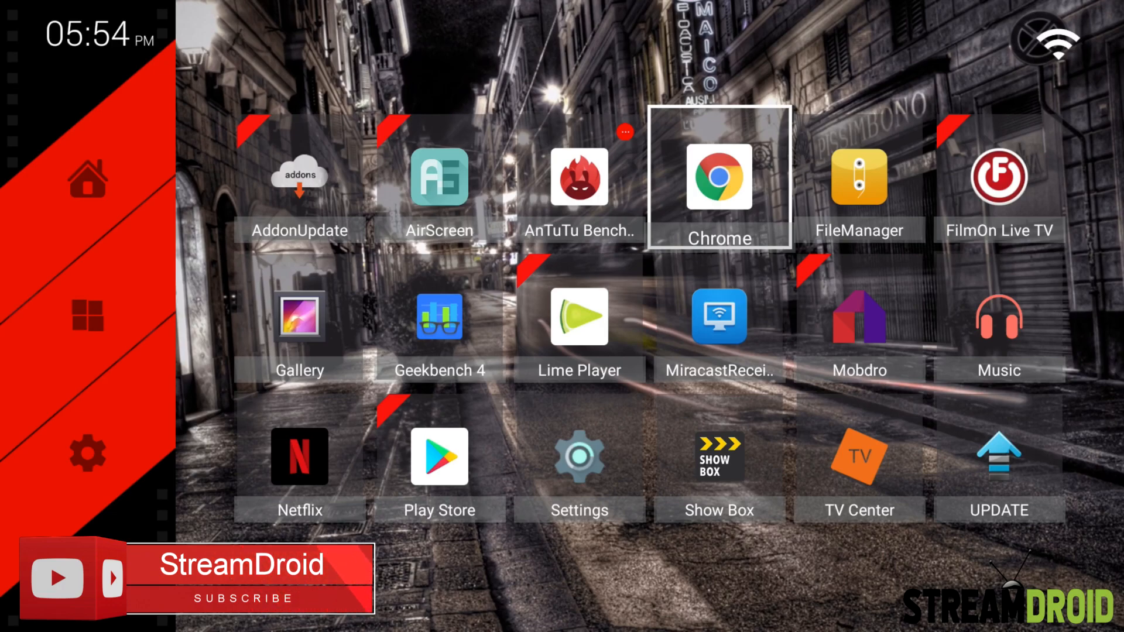
# Reach the streamdroid.org article's Download Lime Player APK link in Chrome
pyautogui.scroll(-3)
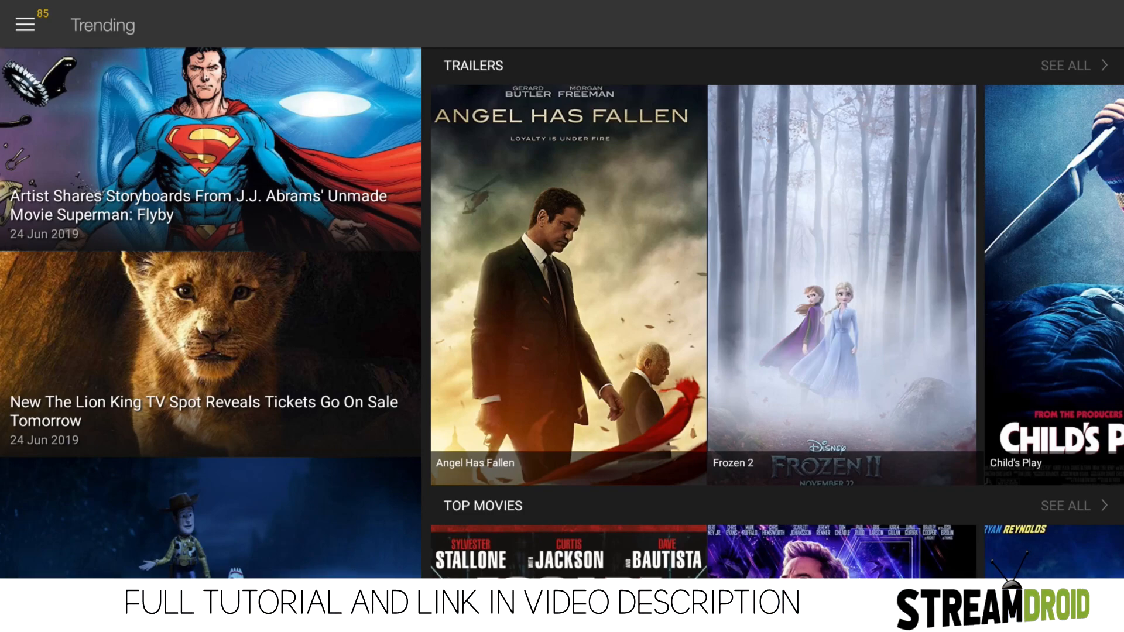
pyautogui.scroll(-3)
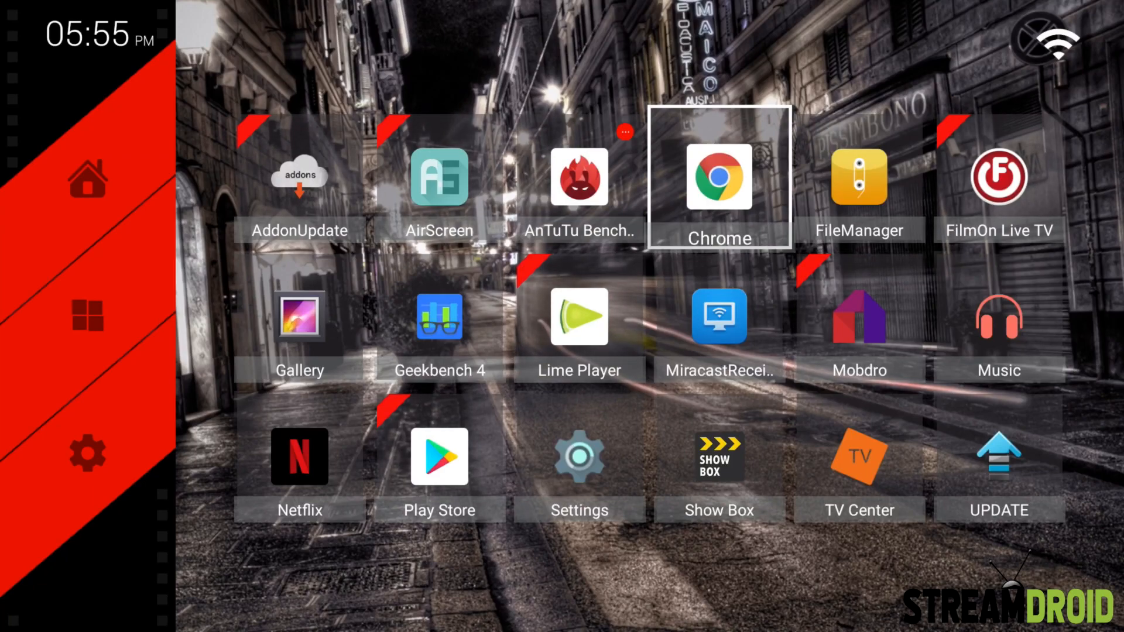
pyautogui.click(719, 178)
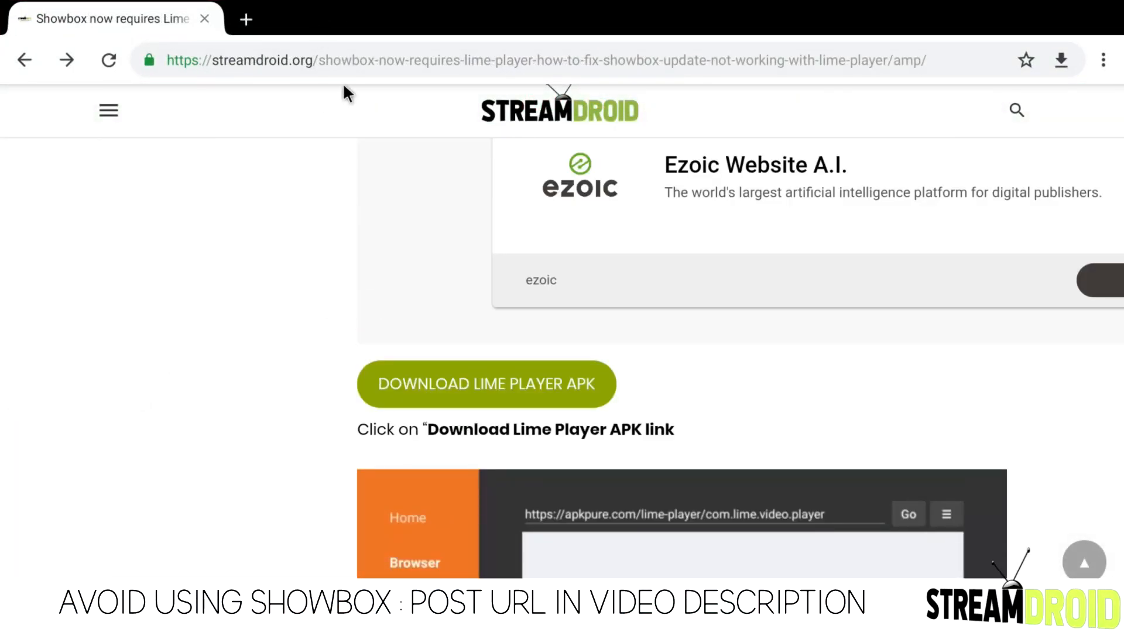
pyautogui.moveTo(381, 267)
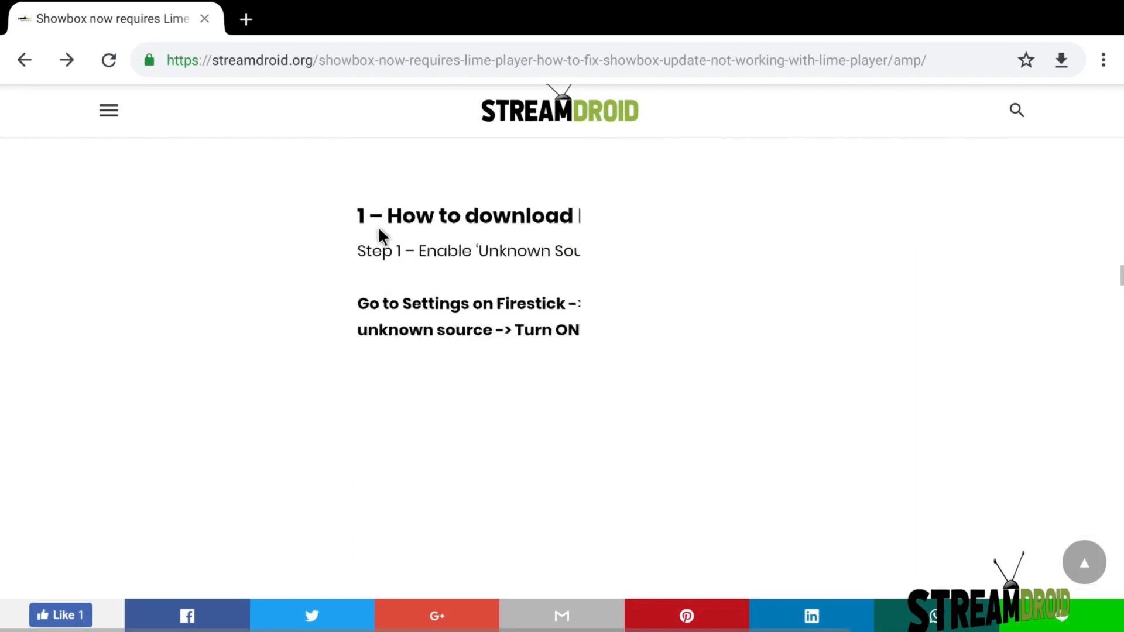
pyautogui.scroll(-3)
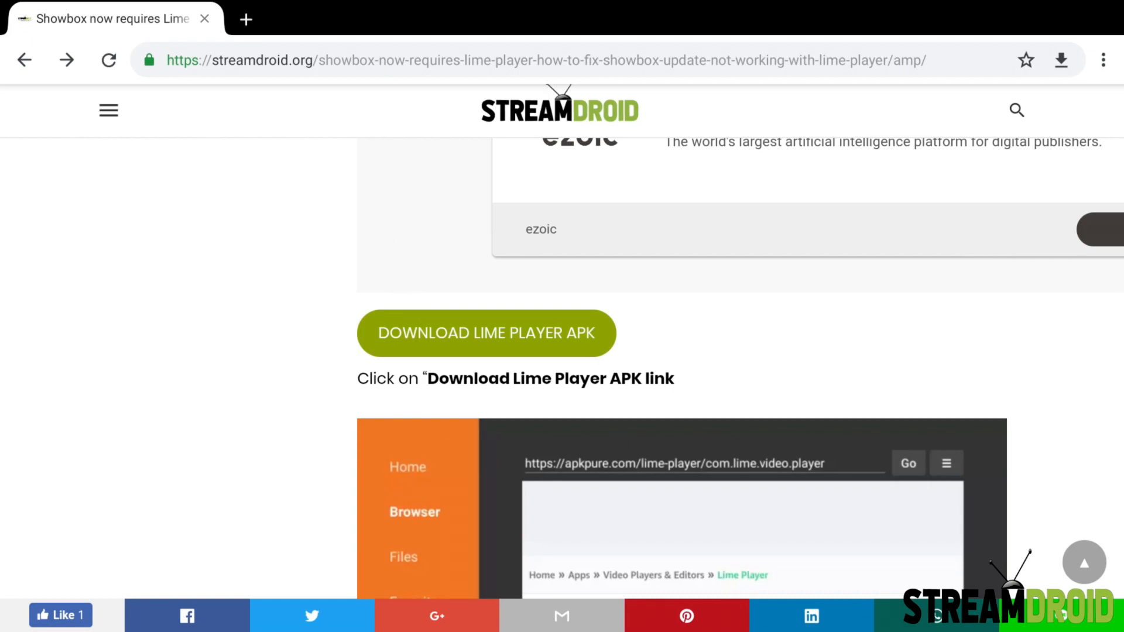
# Follow the link to apkpure and confirm downloading Lime Player v1.0.3 APK (10.0 MB) again
pyautogui.click(484, 333)
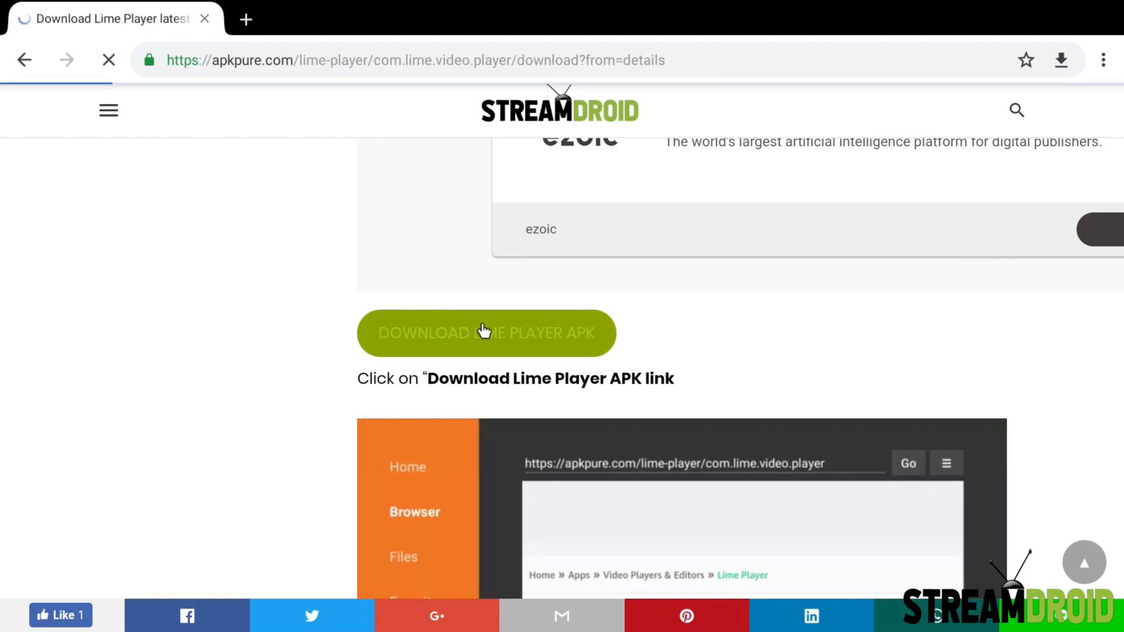
pyautogui.click(484, 332)
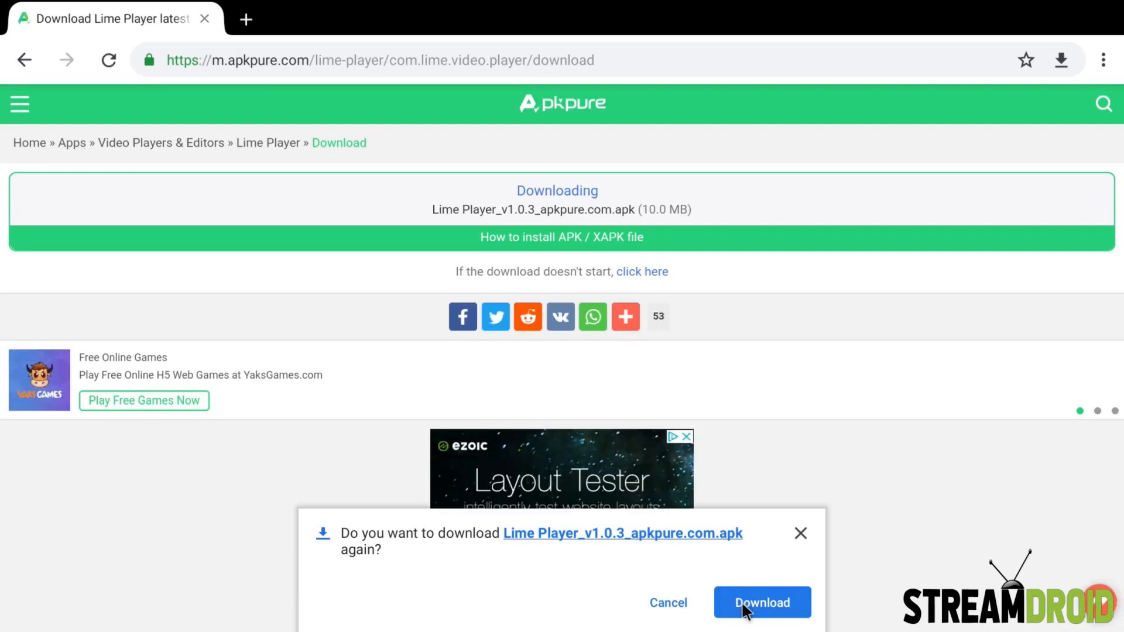
pyautogui.click(762, 601)
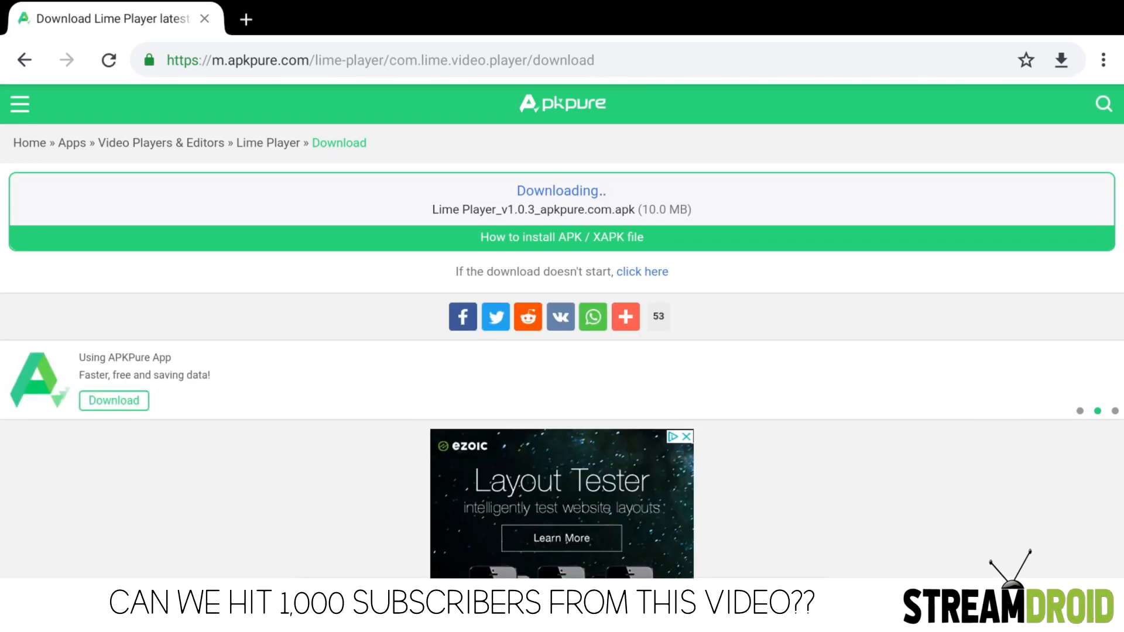